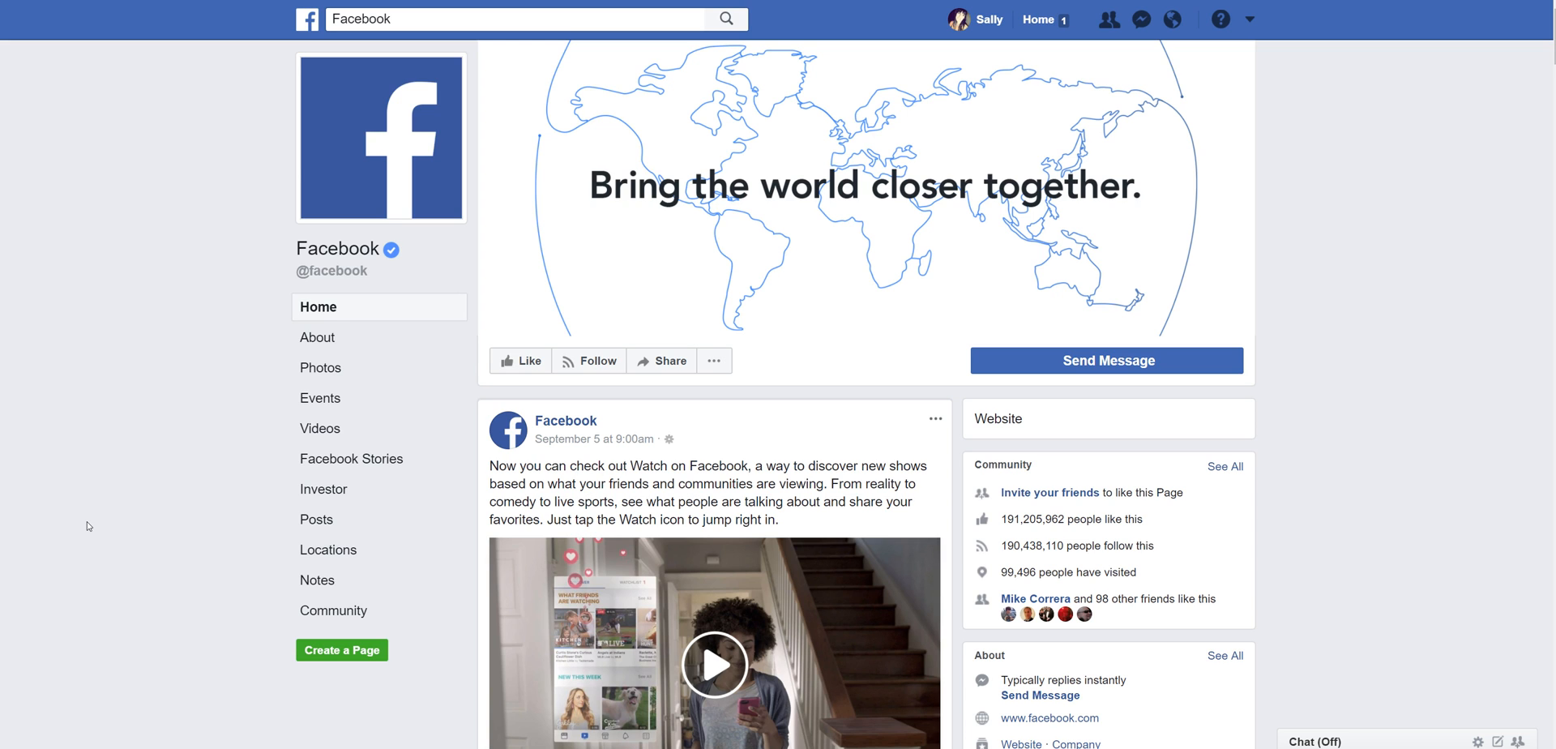
pyautogui.moveTo(475, 48)
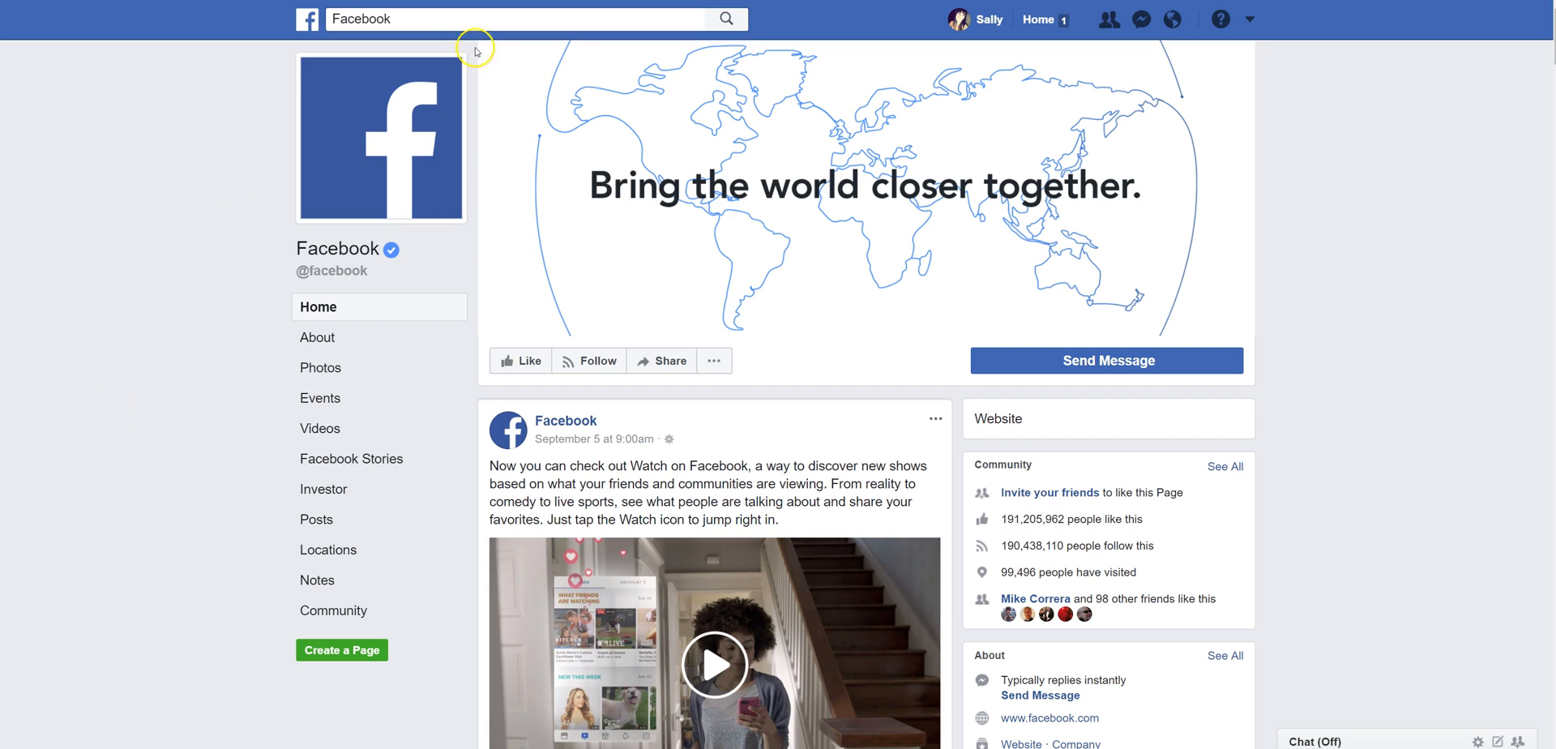
# Show the Activity Log's Search filter listing four past Facebook searches.
pyautogui.click(516, 18)
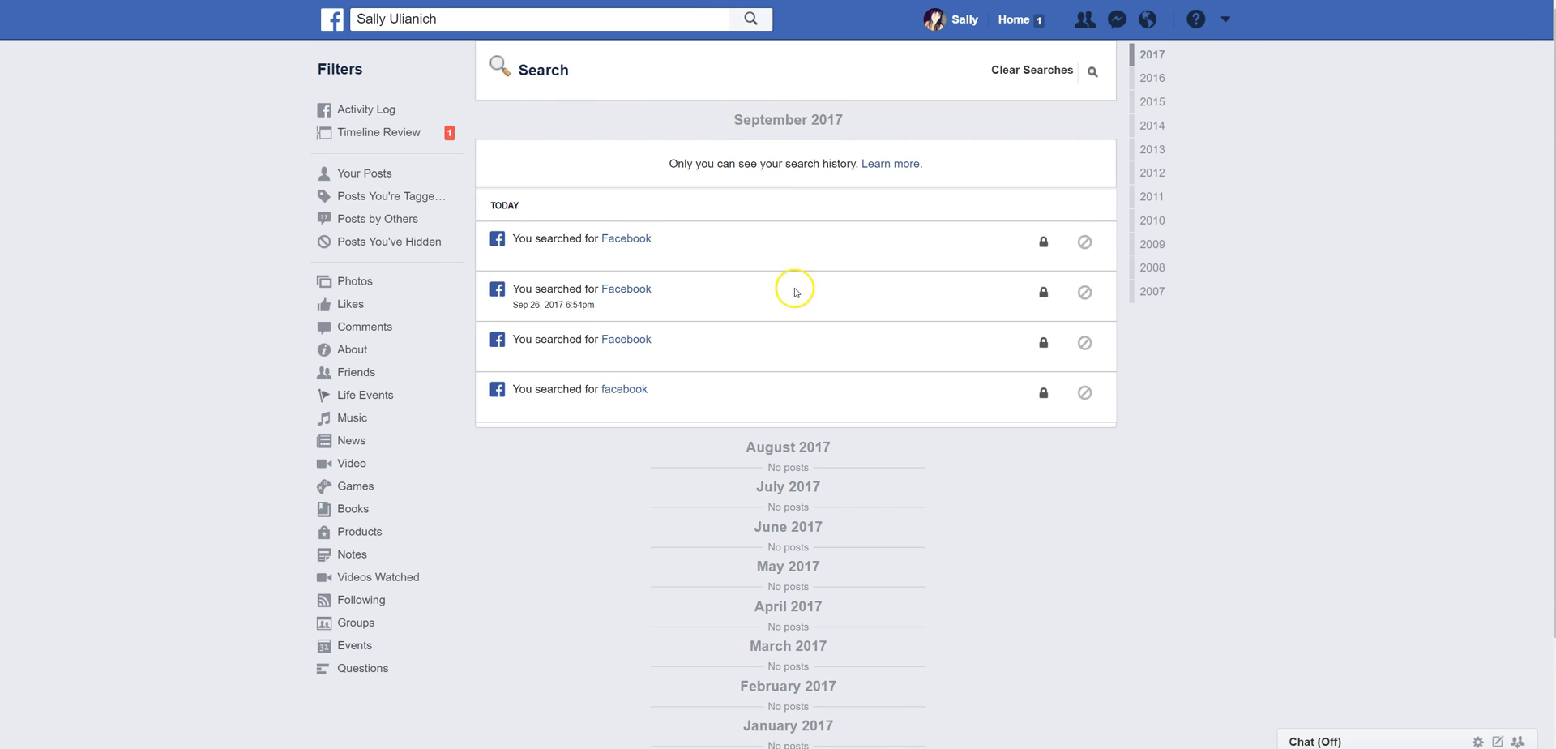
pyautogui.moveTo(795, 291)
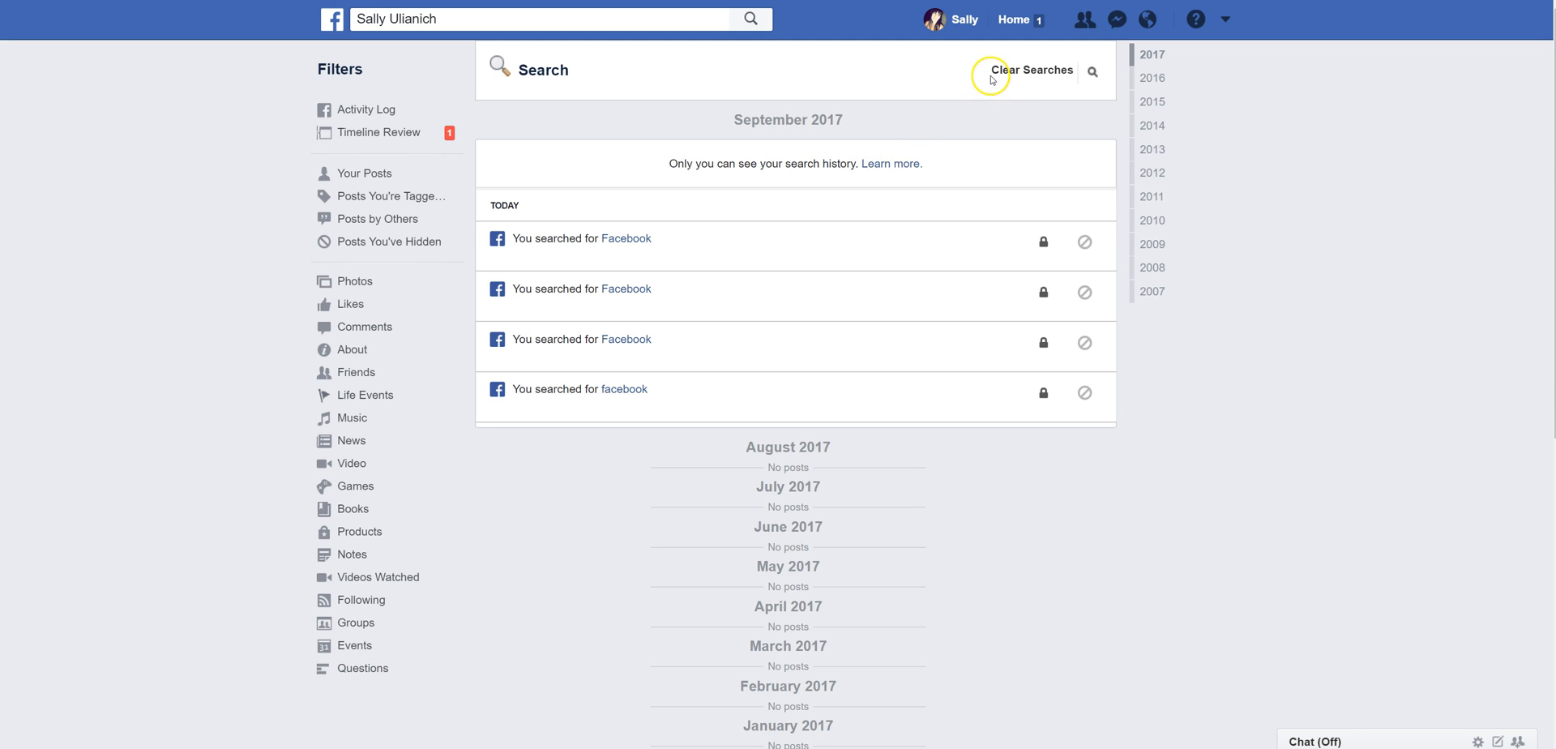
# Clear Searches and confirm, removing all four past searches from the log.
pyautogui.click(1031, 70)
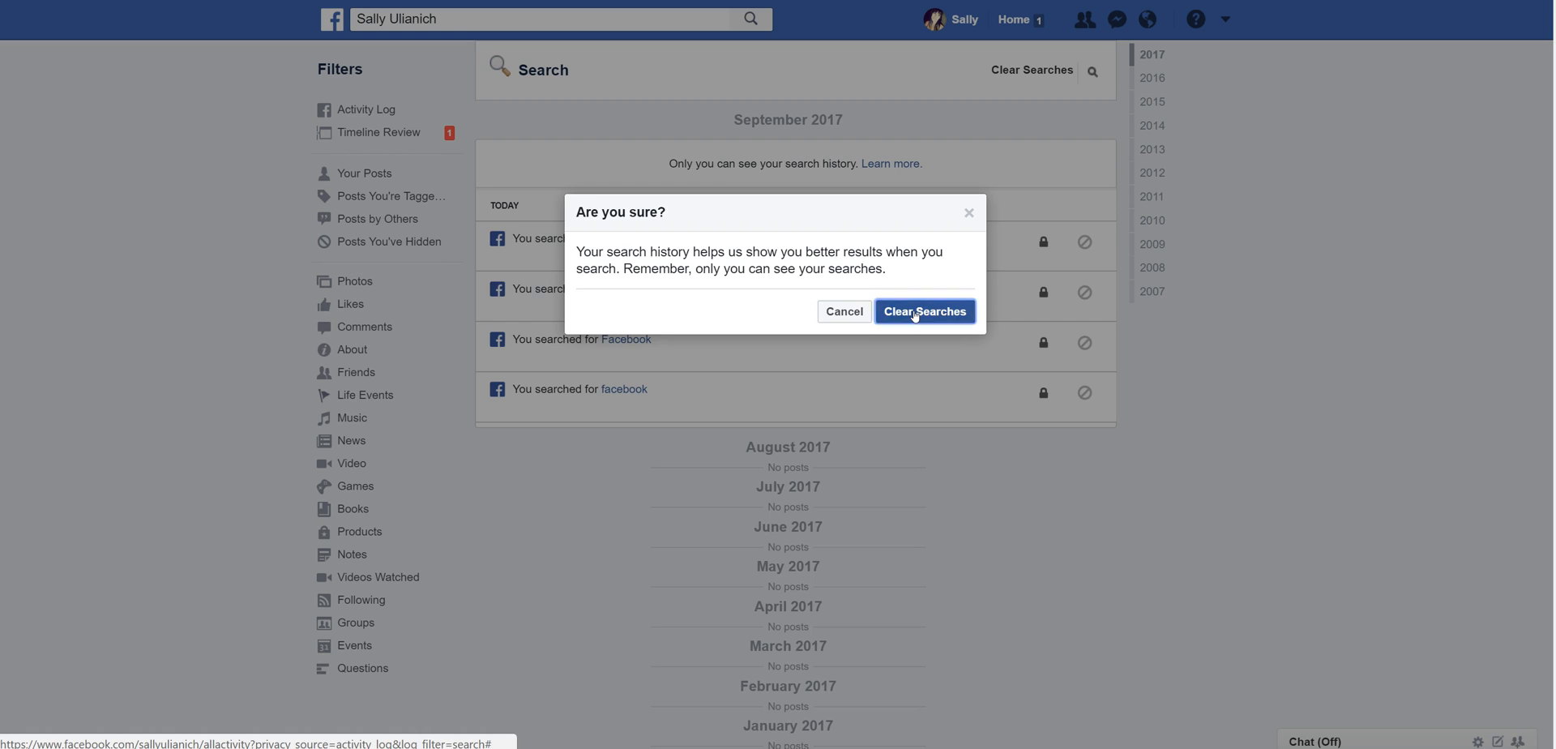
pyautogui.click(923, 310)
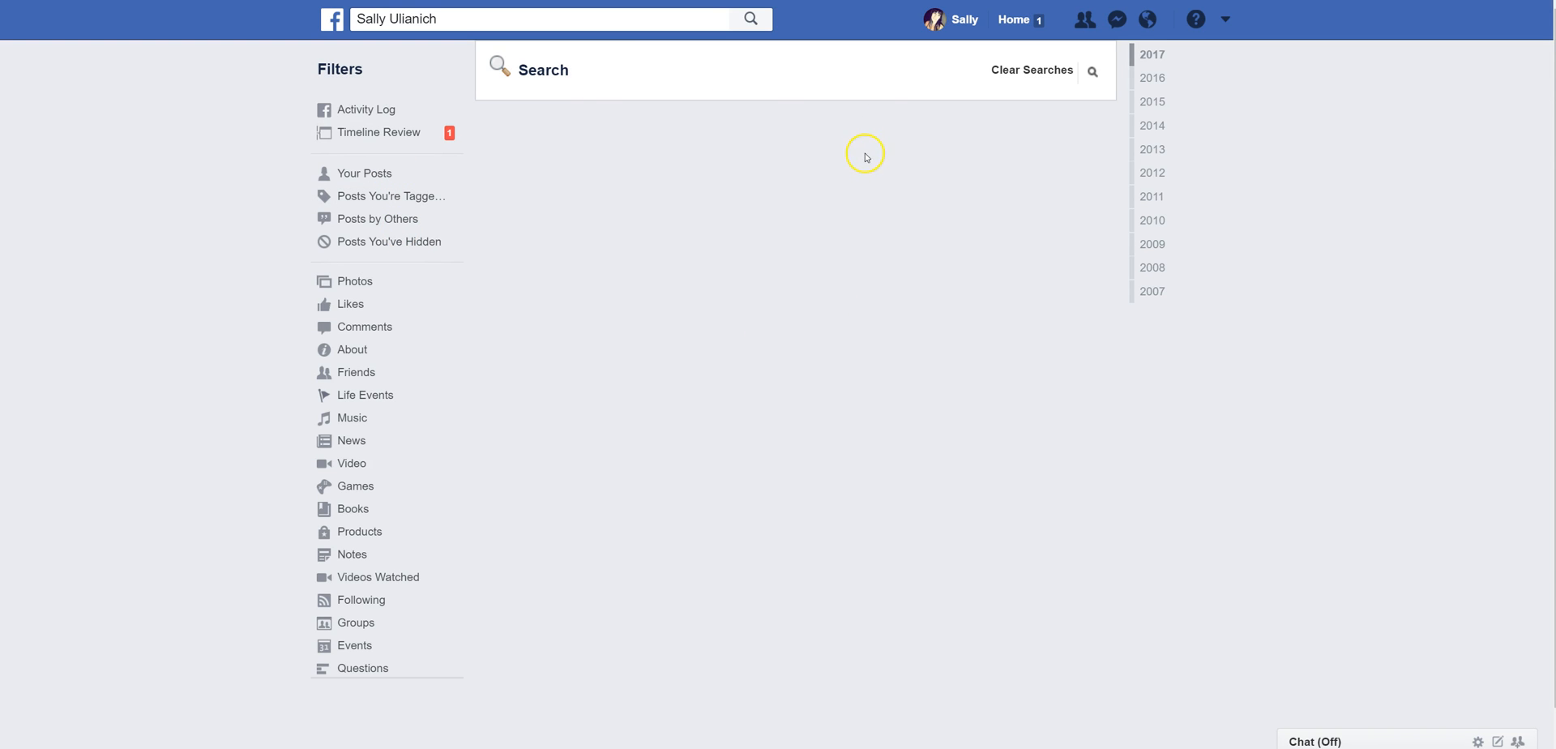